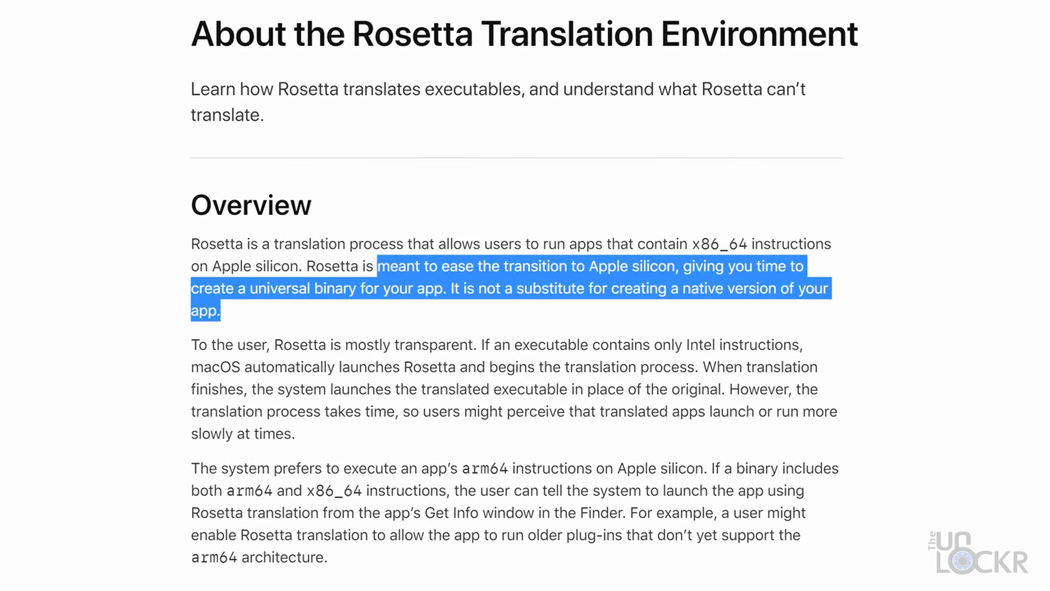
pyautogui.scroll(3)
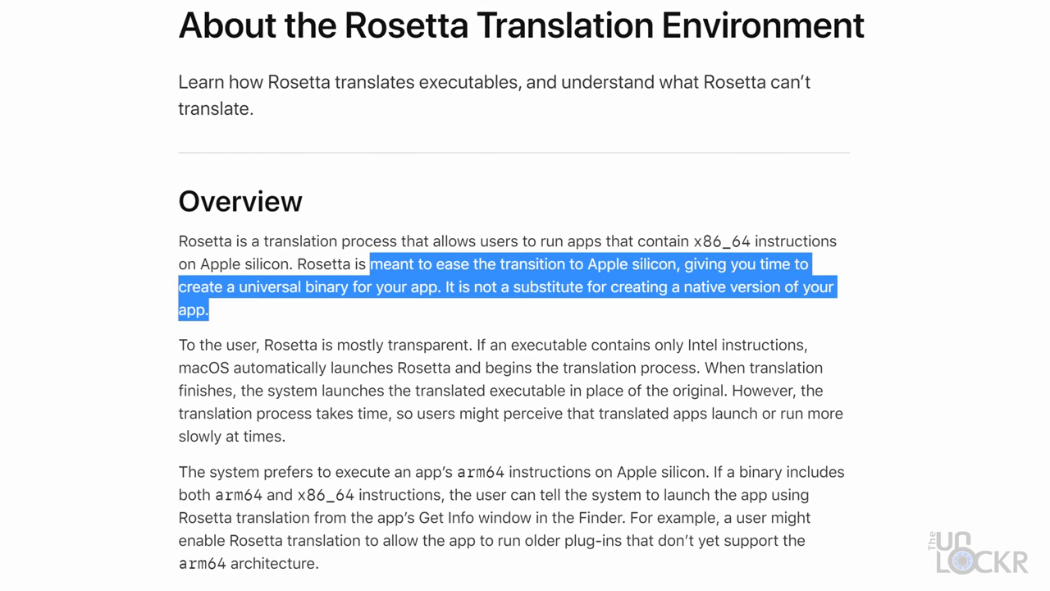